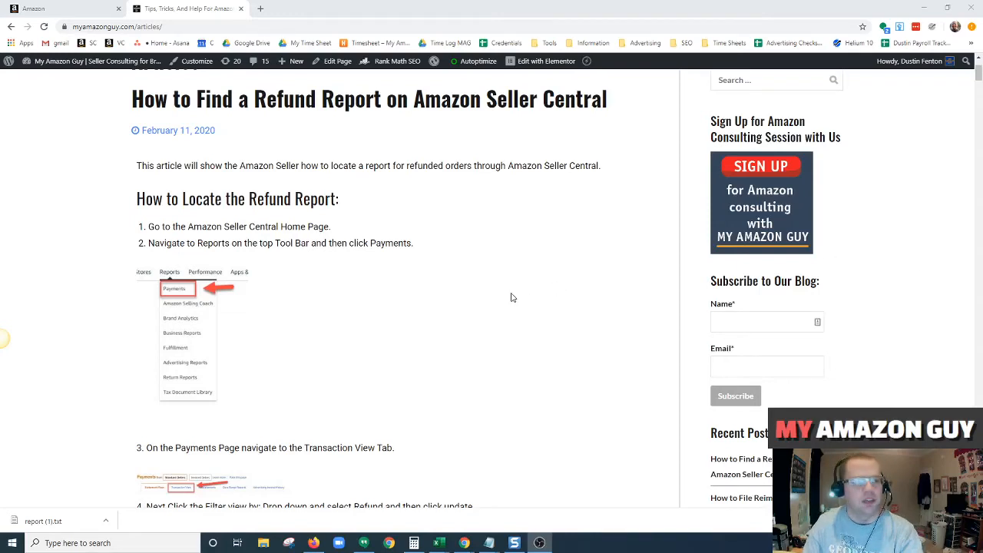
mouse_move(510, 297)
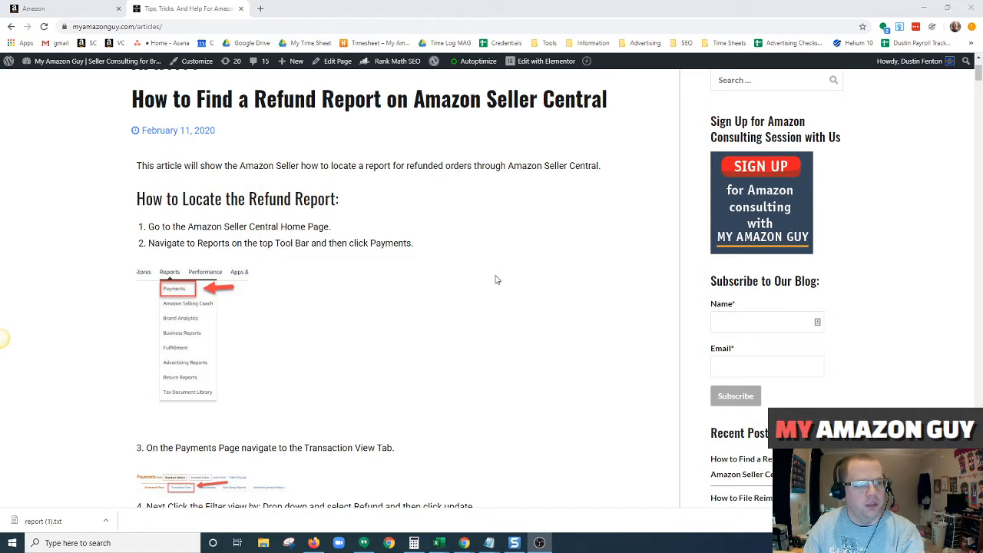
mouse_move(514, 275)
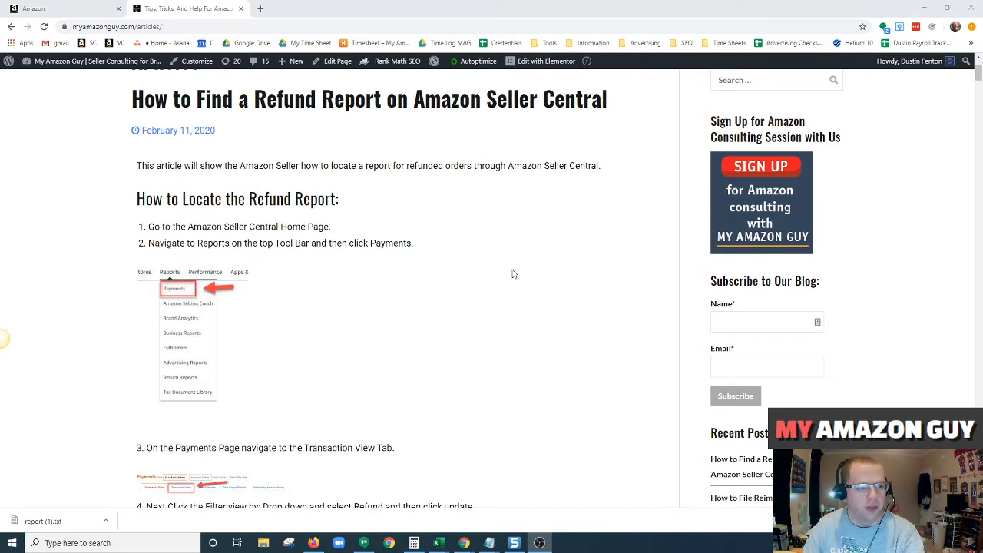
mouse_move(560, 256)
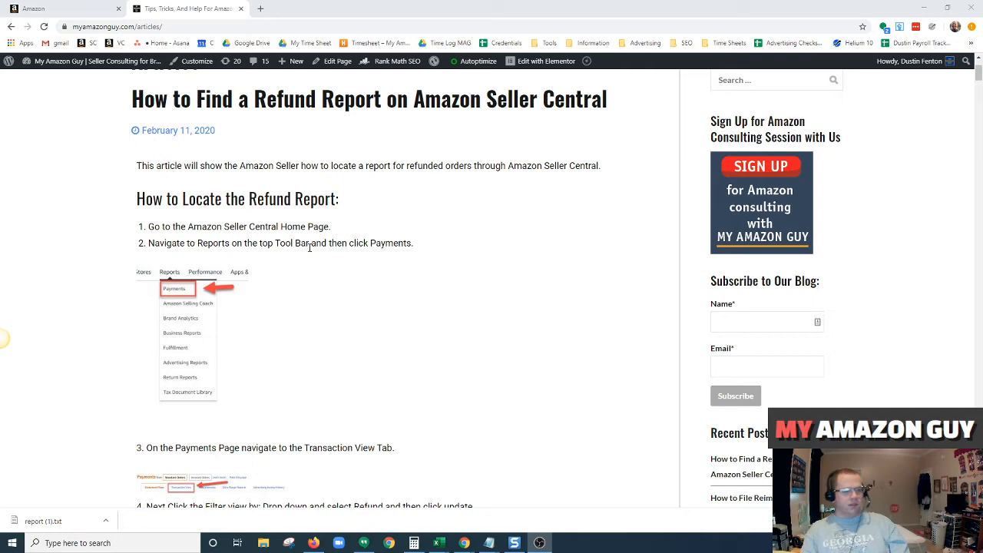
scroll(down, 3)
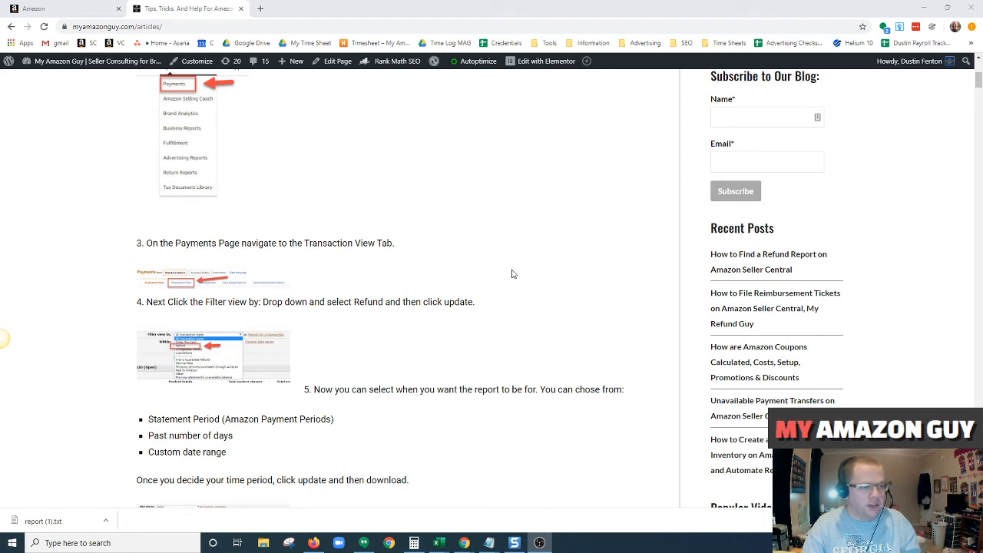
mouse_move(516, 264)
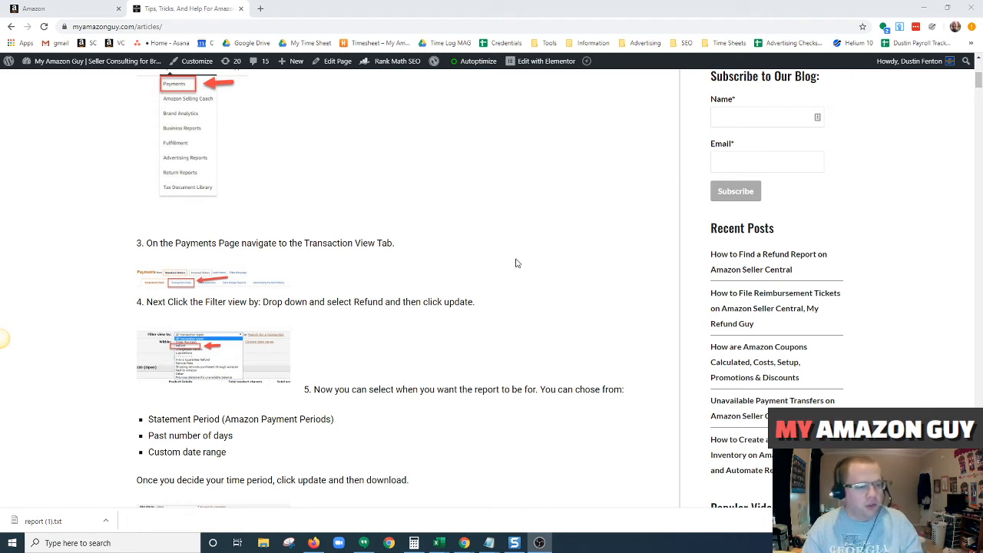
mouse_move(536, 288)
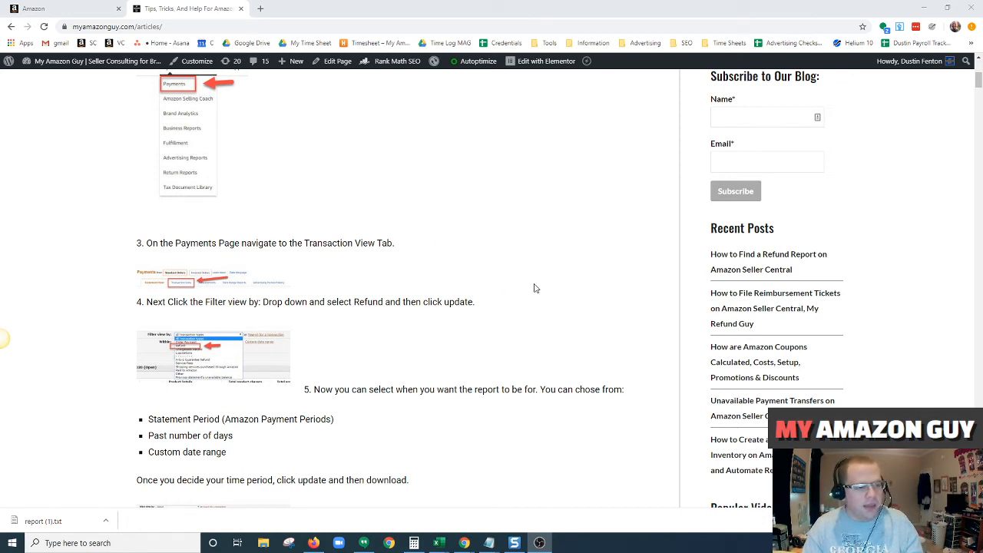
scroll(down, 3)
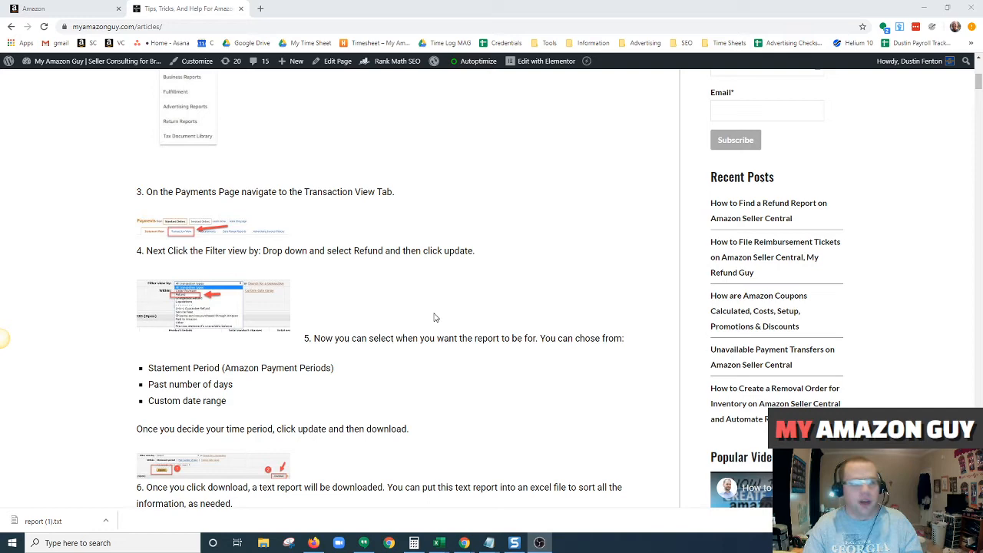
mouse_move(460, 321)
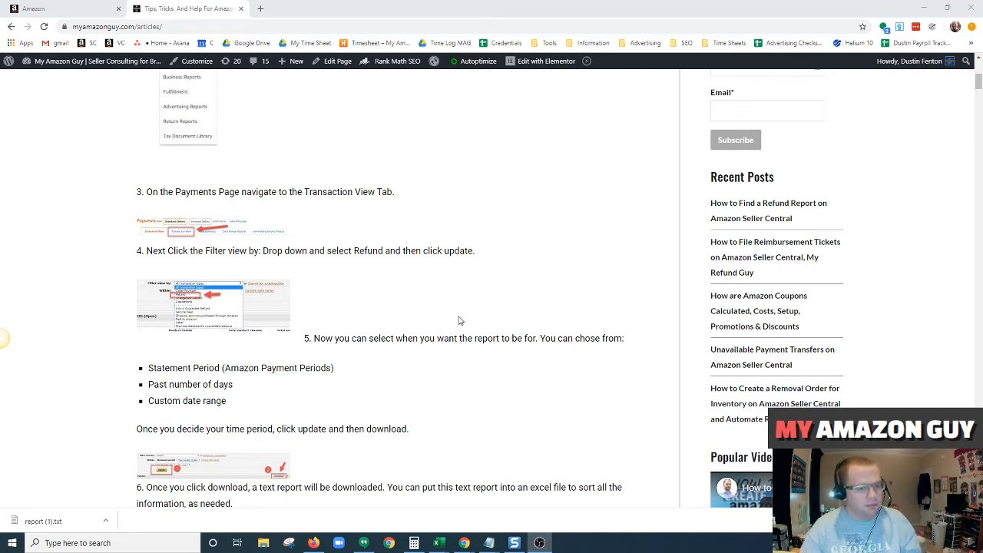
scroll(down, 3)
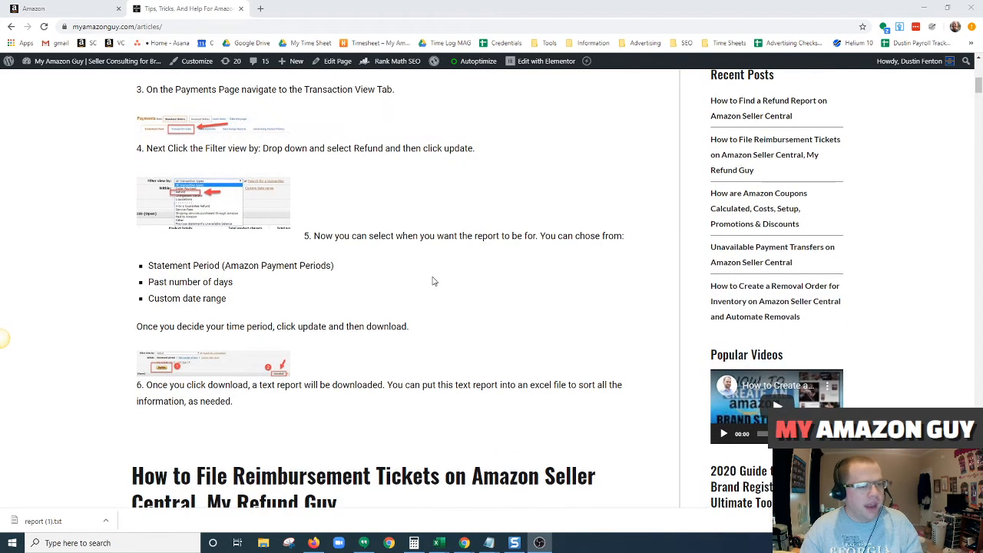